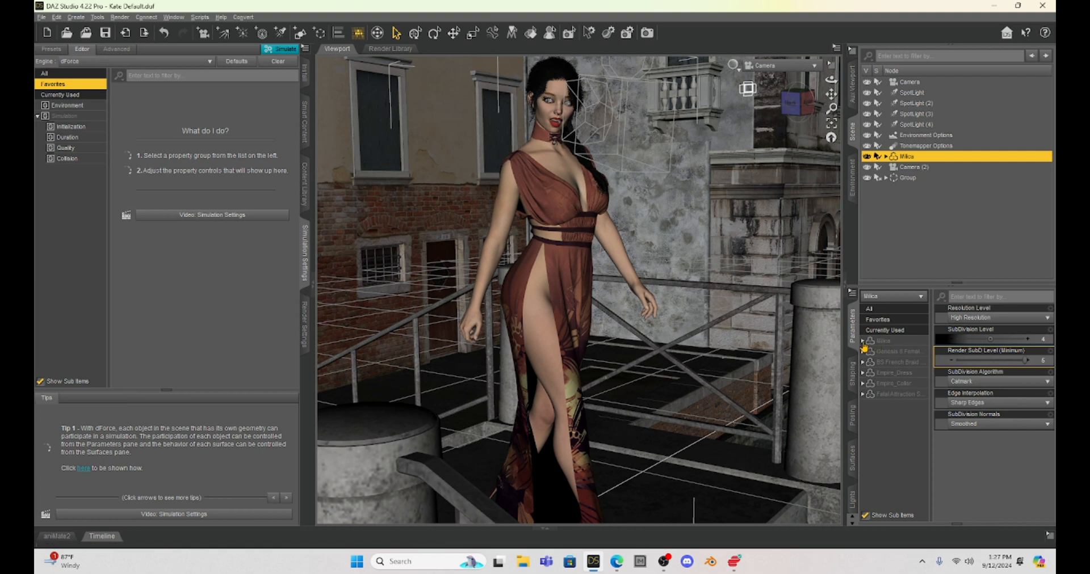
Expand Milica's property groups down to her mesh resolution settings
click(863, 340)
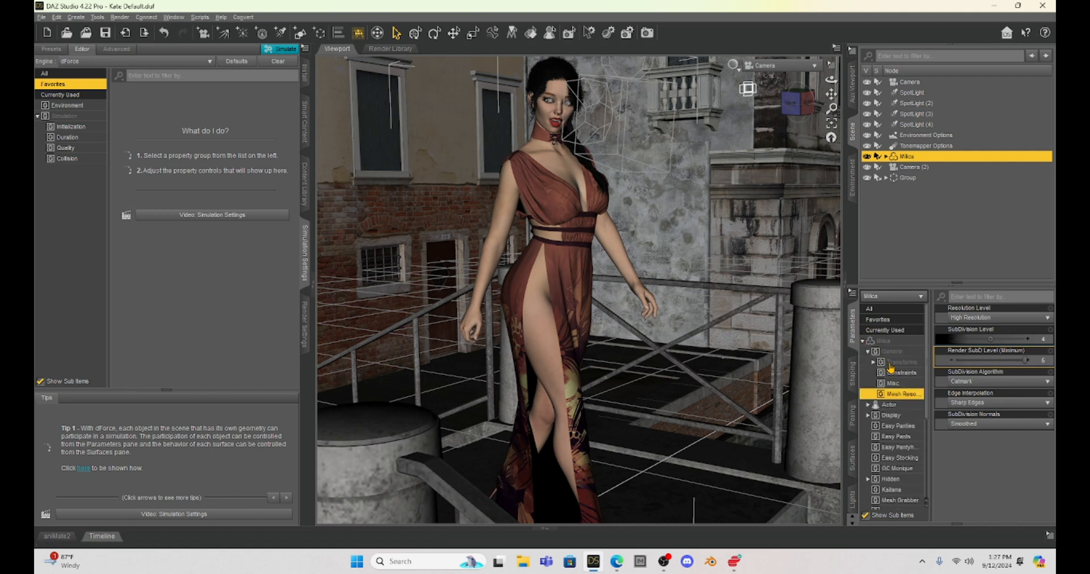
click(892, 351)
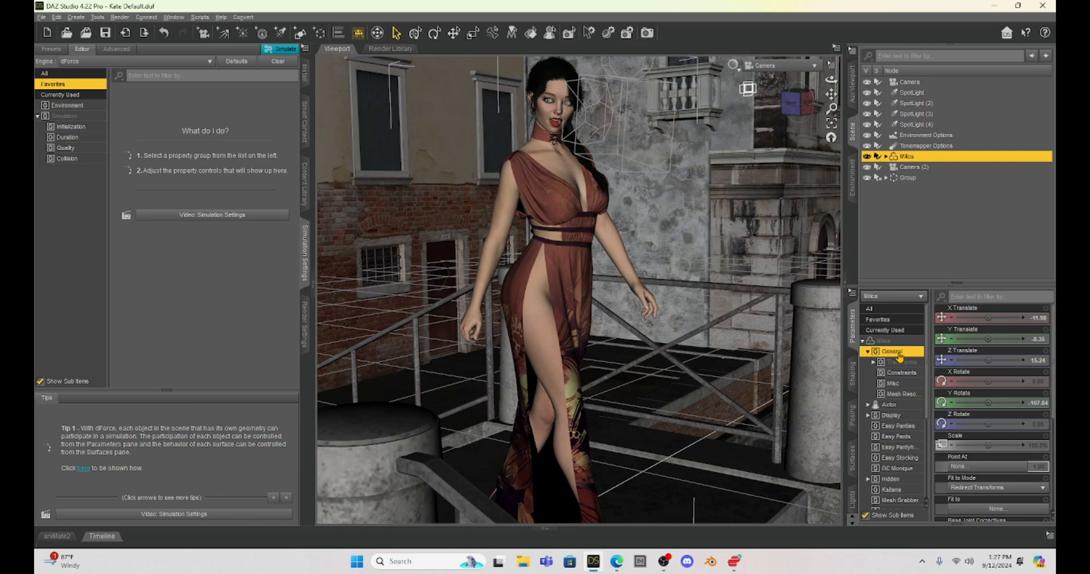
click(900, 395)
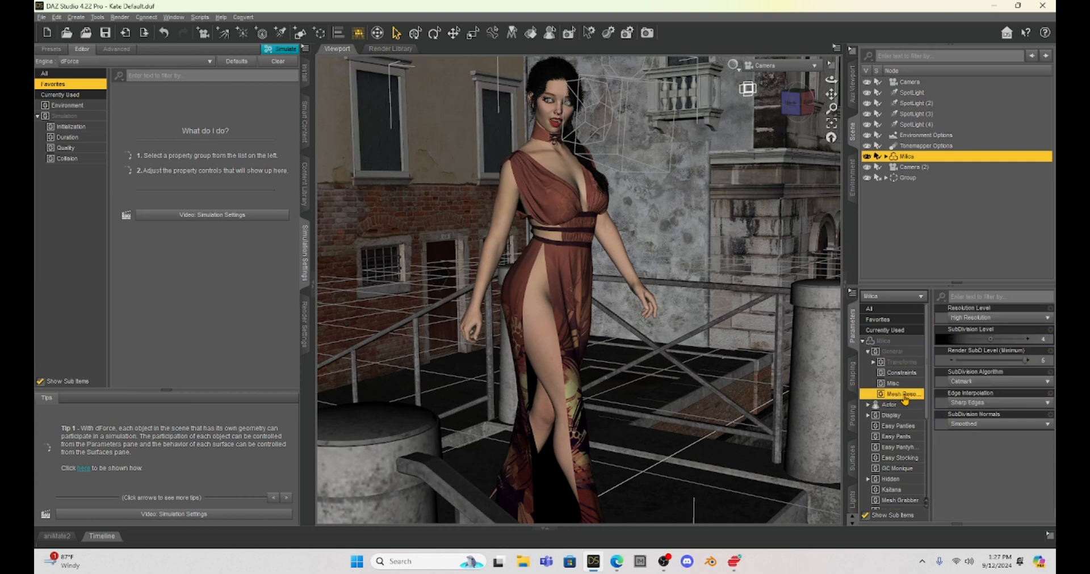
mouse_move(918, 427)
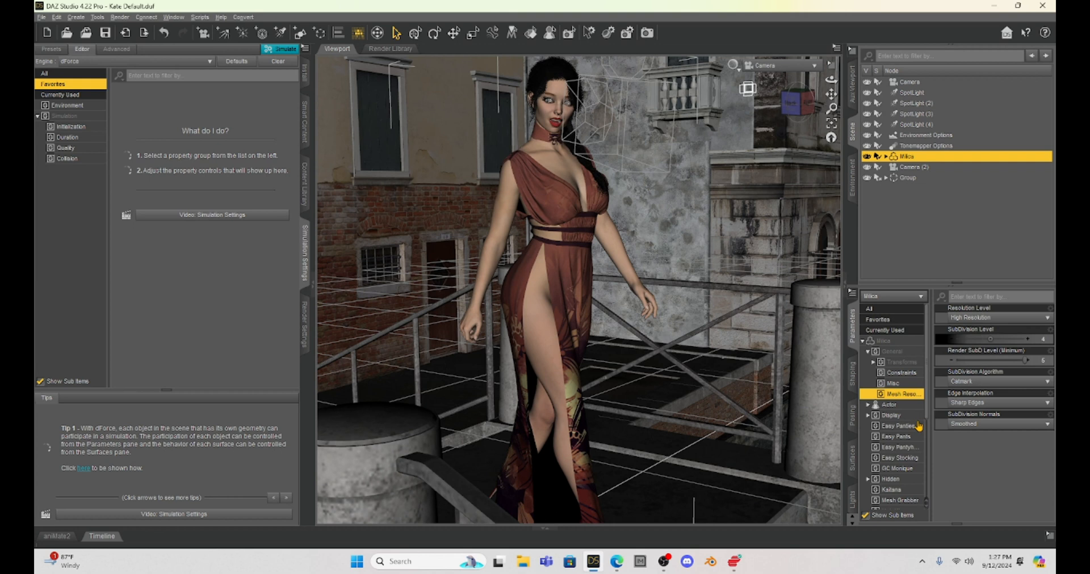
mouse_move(304, 129)
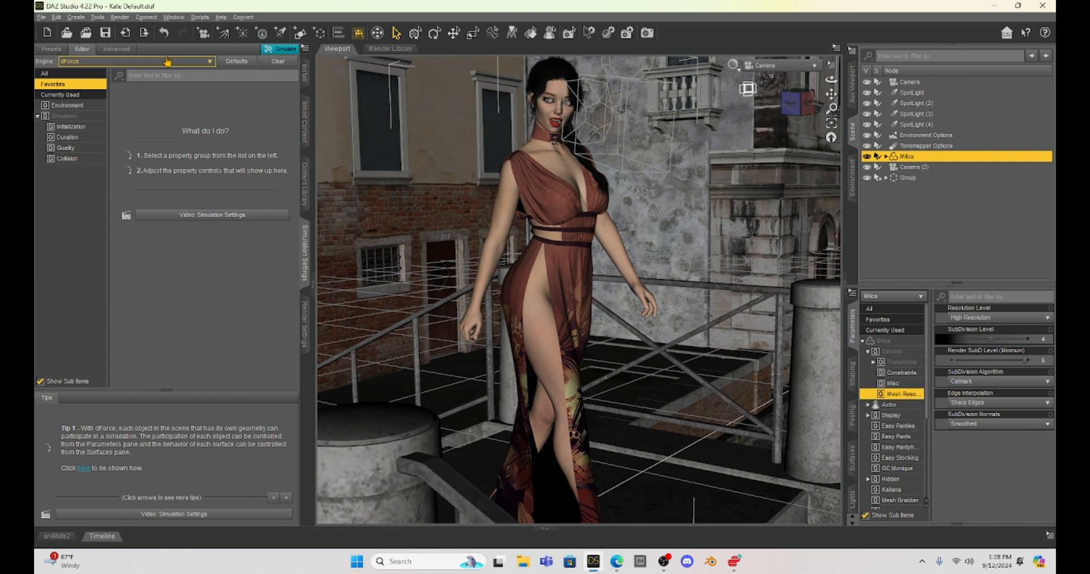
Open the Decimator pane from the pane list and prepare Milica for decimation
click(174, 17)
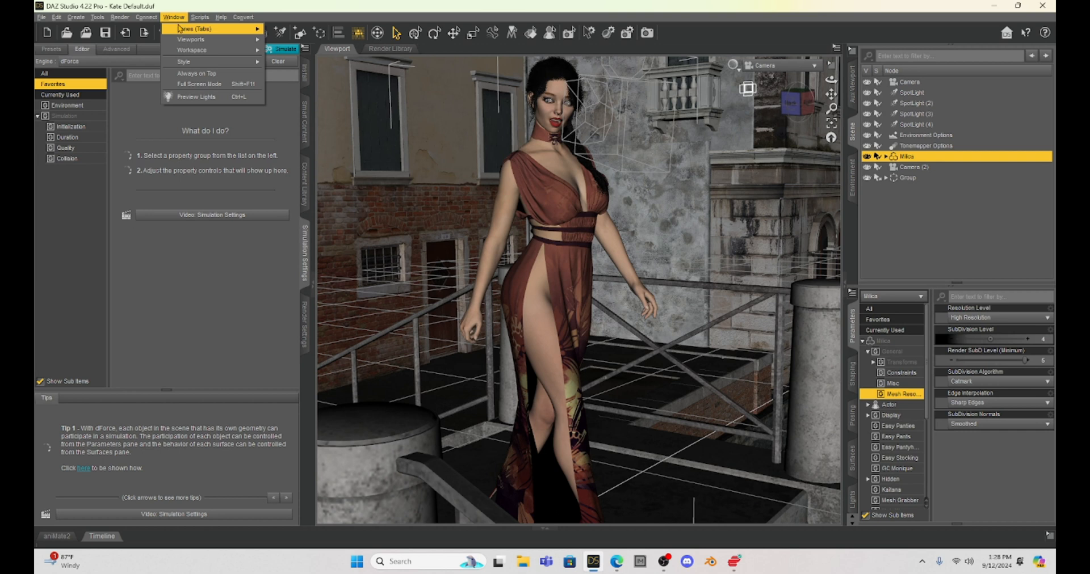
click(197, 28)
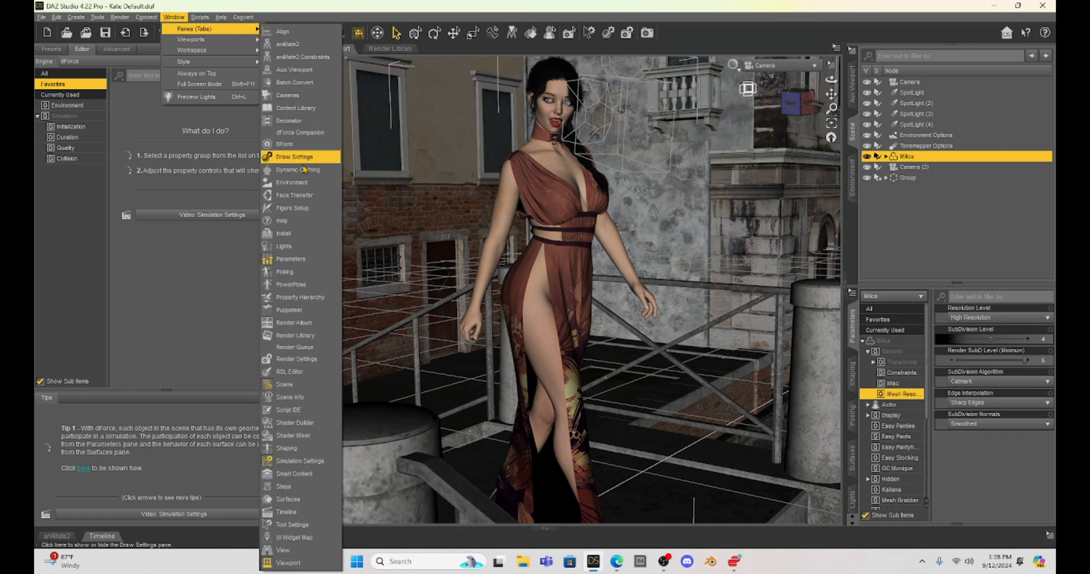
mouse_move(307, 120)
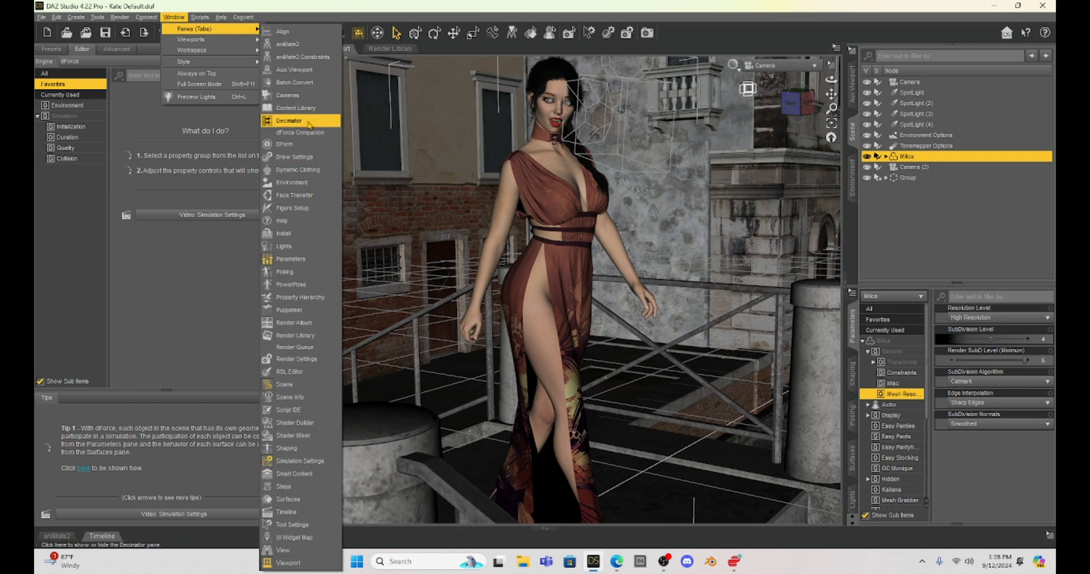
click(288, 121)
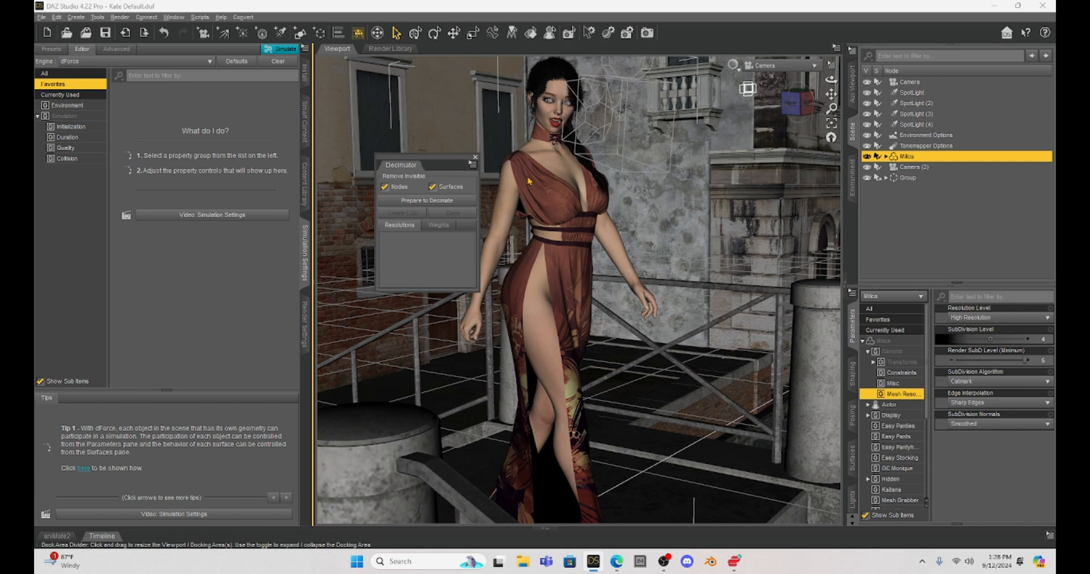
click(549, 177)
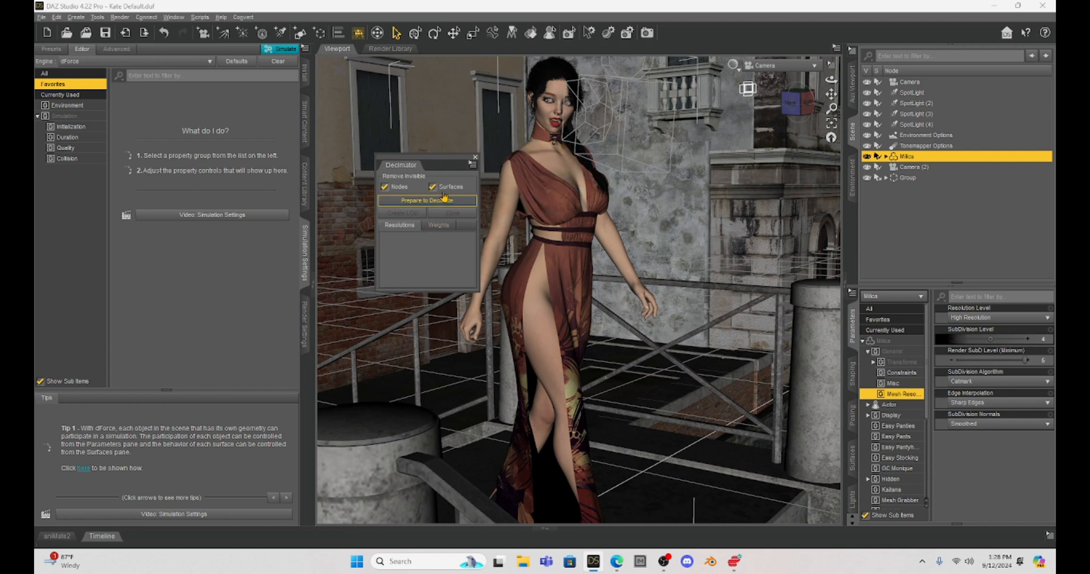
click(476, 158)
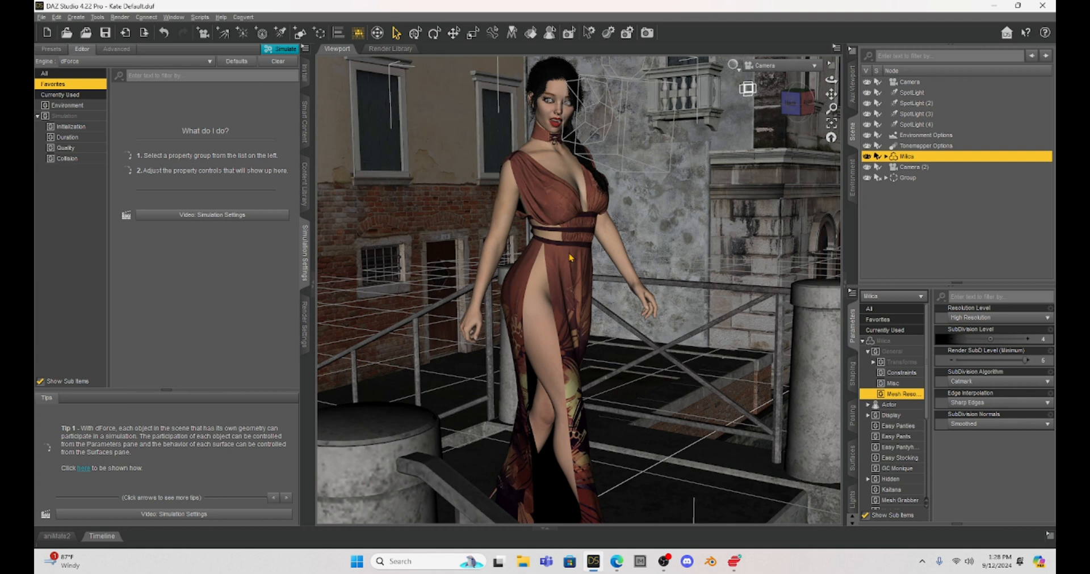
mouse_move(568, 258)
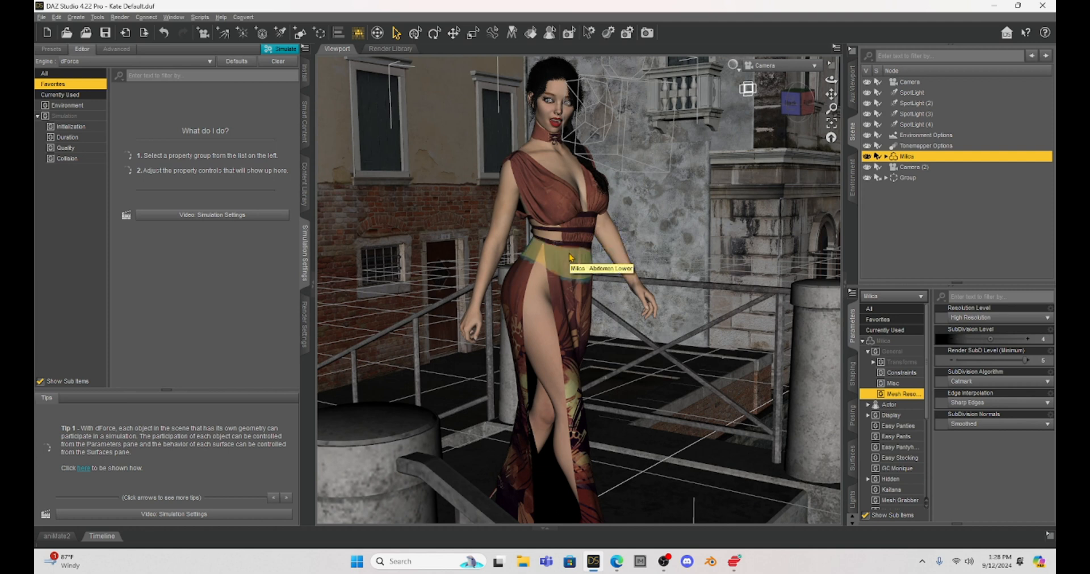
mouse_move(536, 298)
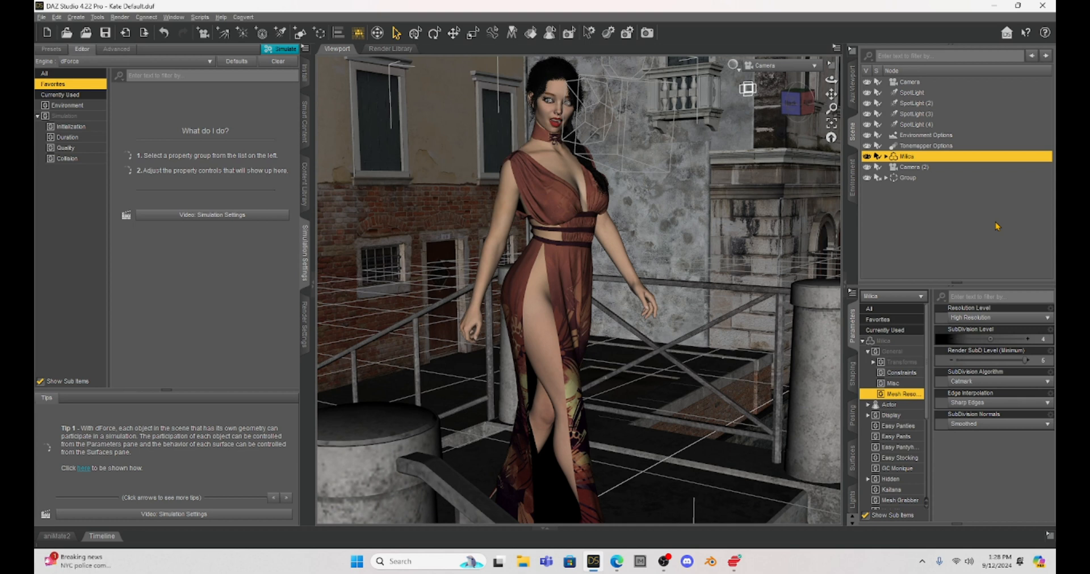
mouse_move(984, 293)
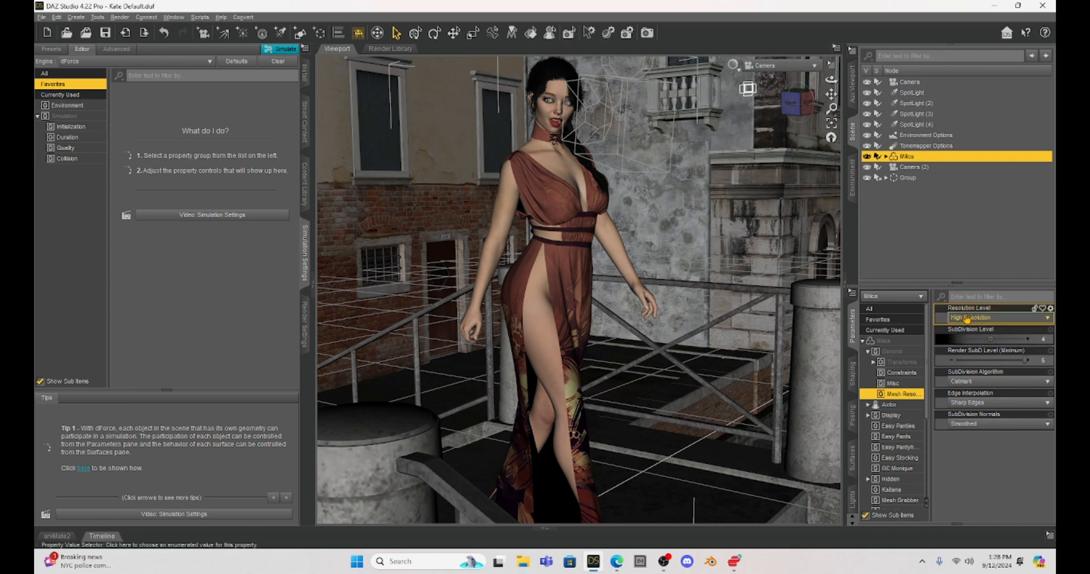
Keep Milica's resolution level set to High Resolution
click(1046, 318)
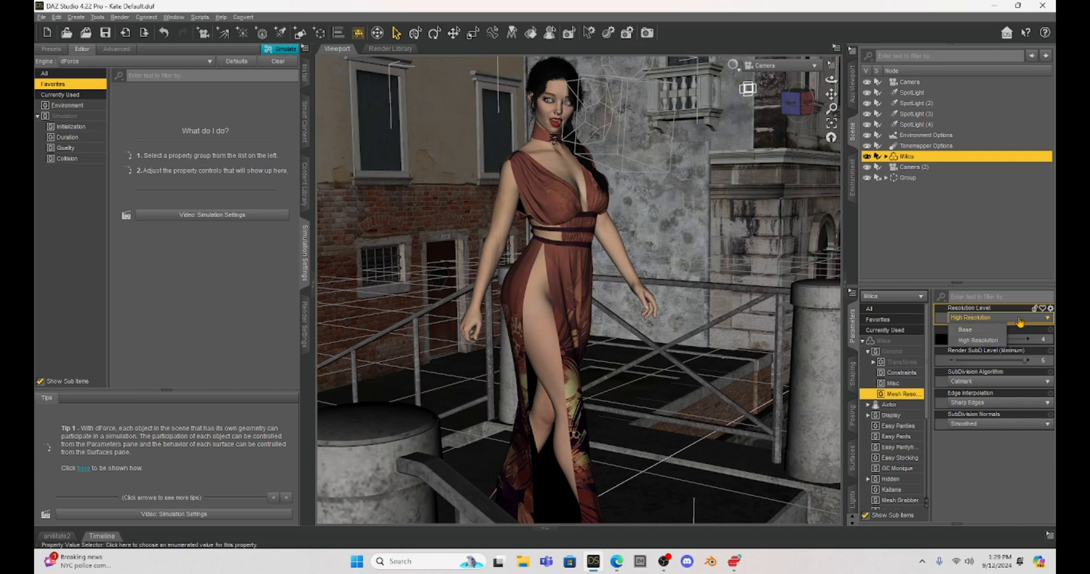
click(976, 340)
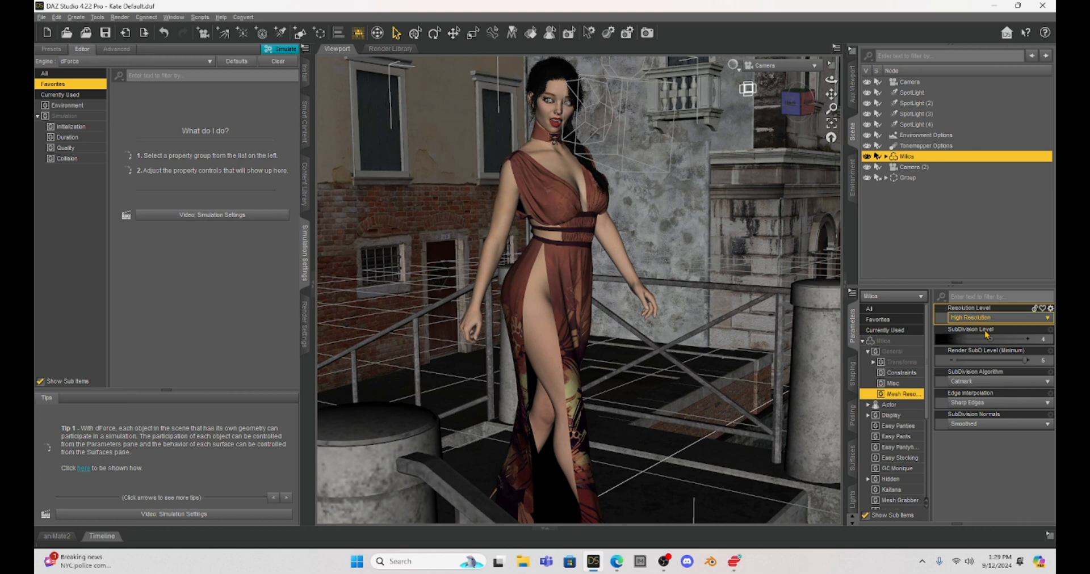
click(993, 318)
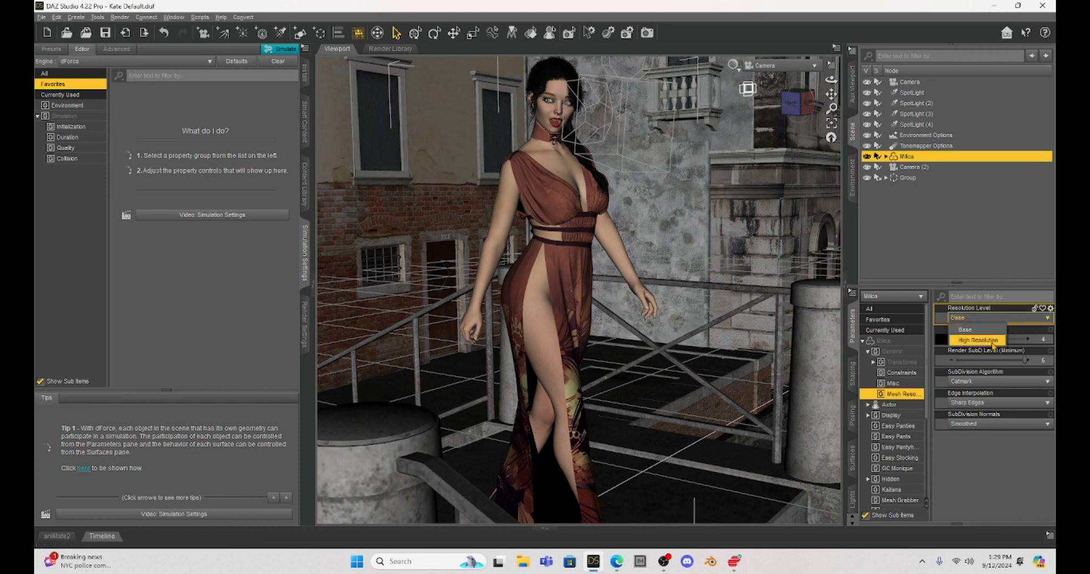
click(980, 340)
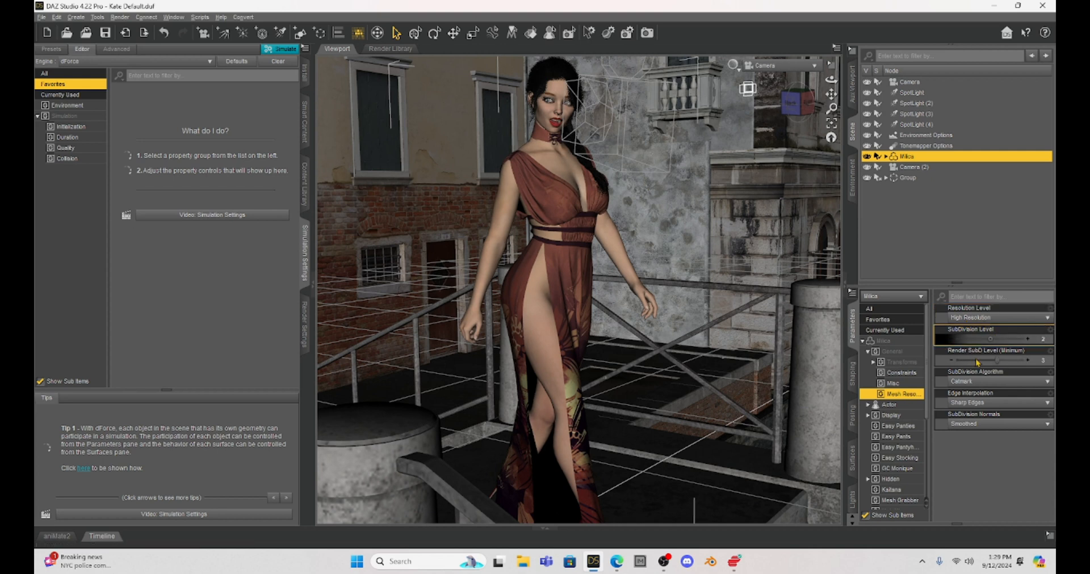
mouse_move(1036, 329)
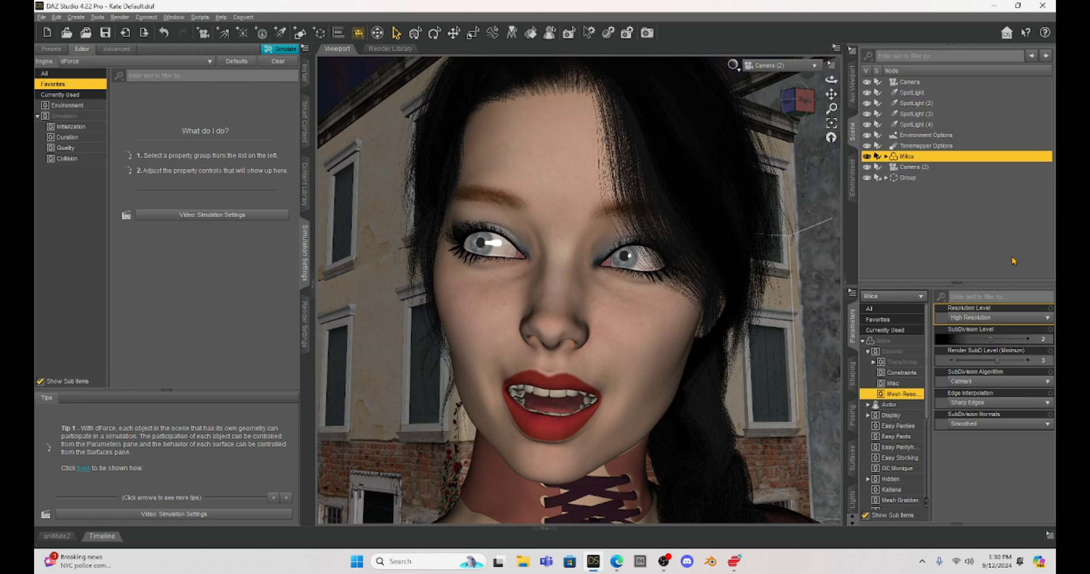
Set the viewport draw style to Wire Texture Shaded to reveal the face mesh
click(732, 65)
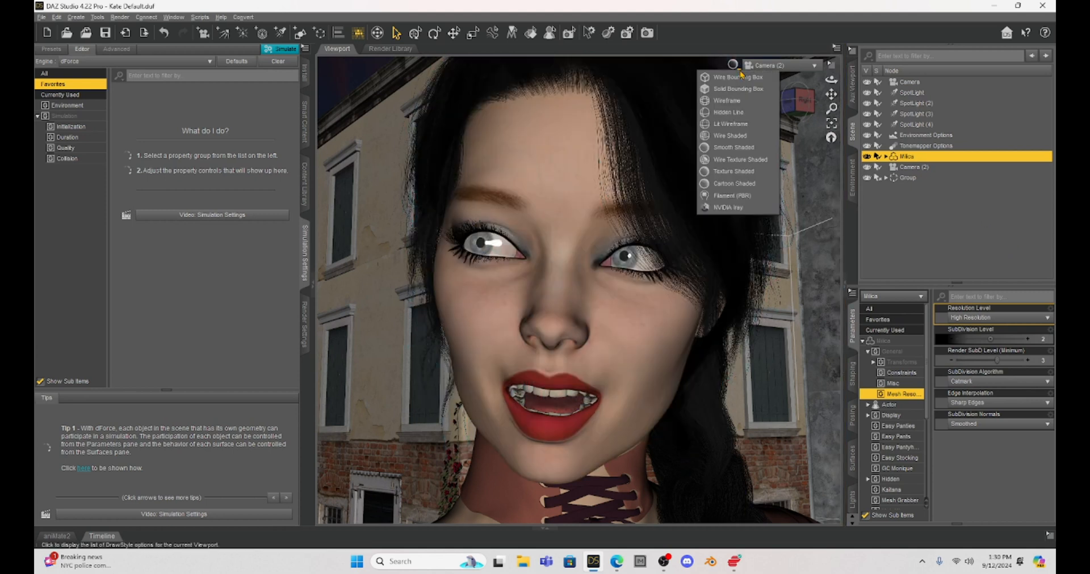
click(740, 160)
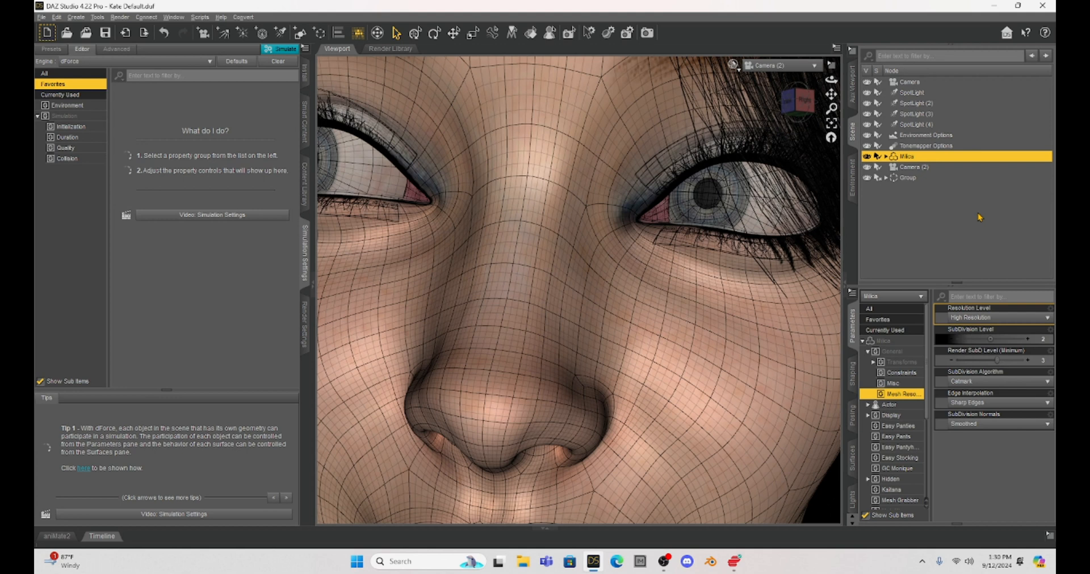
mouse_move(1022, 340)
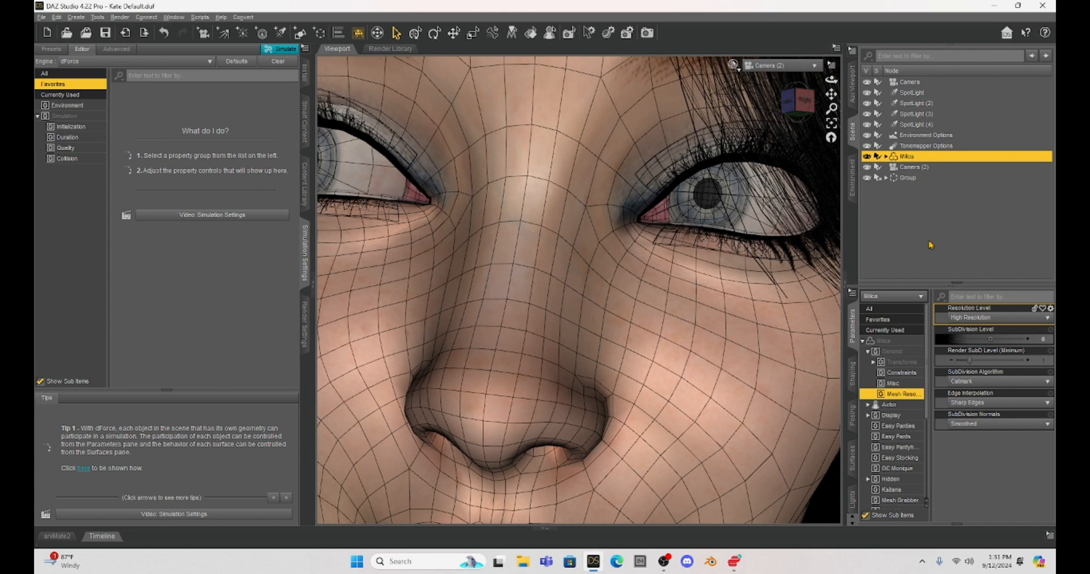
mouse_move(1016, 239)
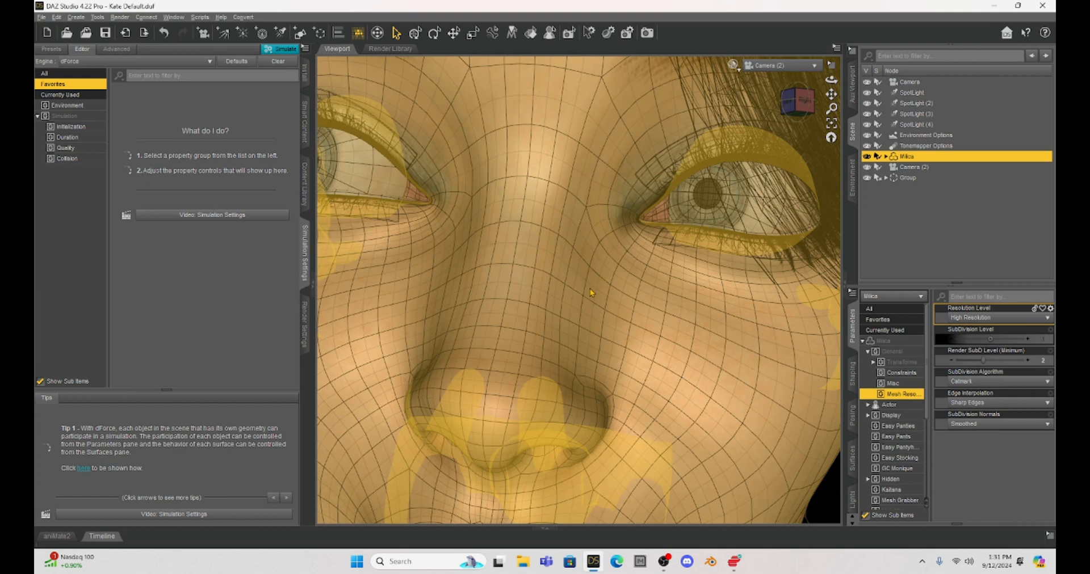
mouse_move(666, 332)
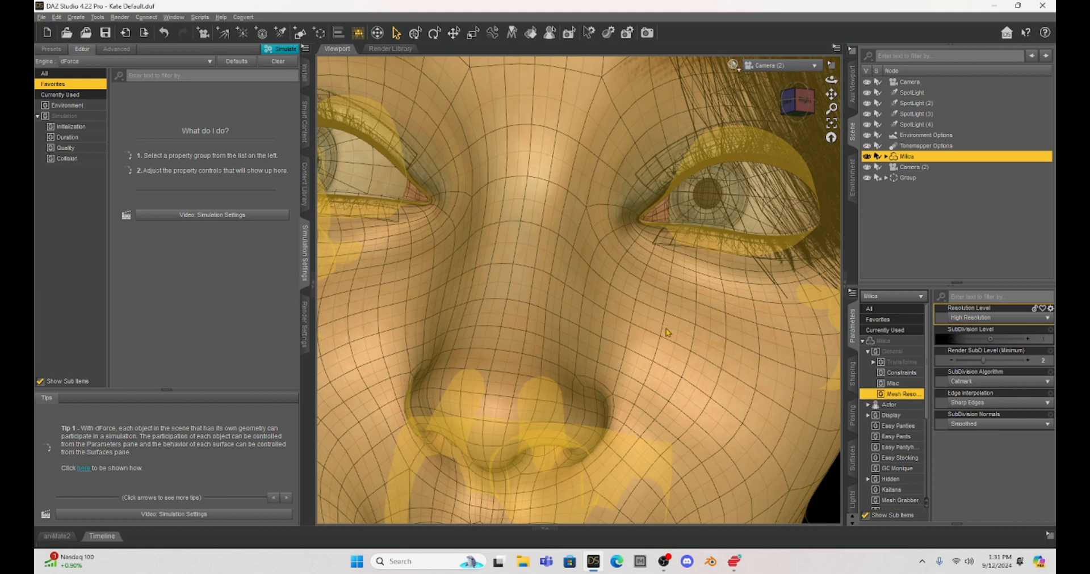
mouse_move(674, 345)
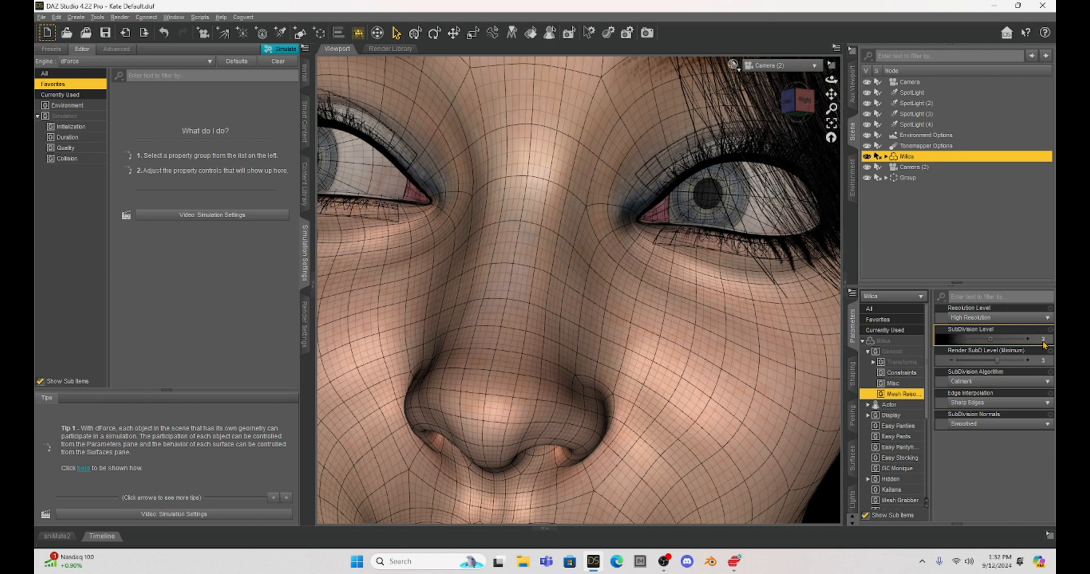
mouse_move(971, 224)
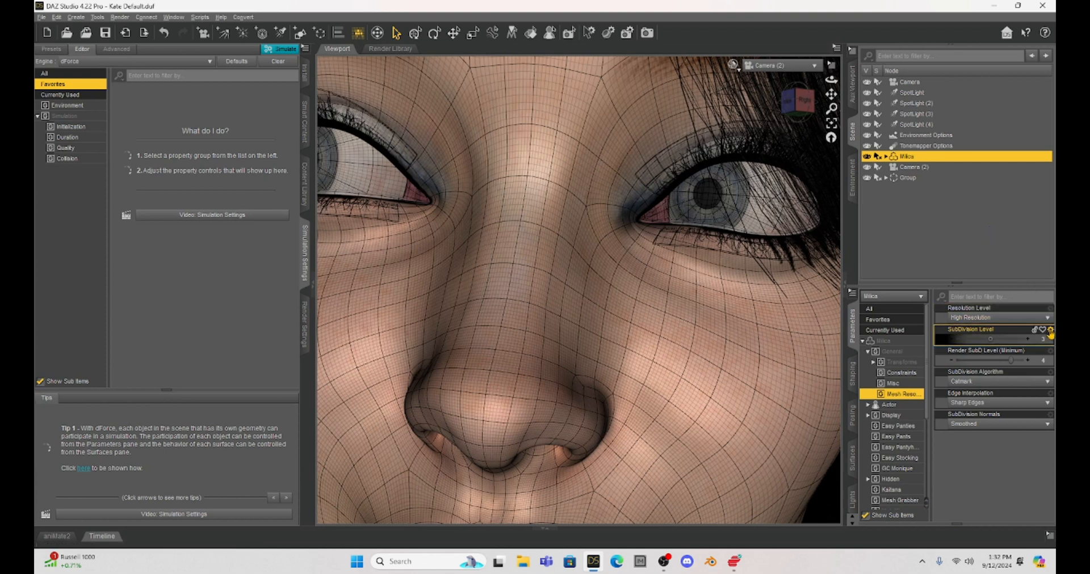
mouse_move(1051, 336)
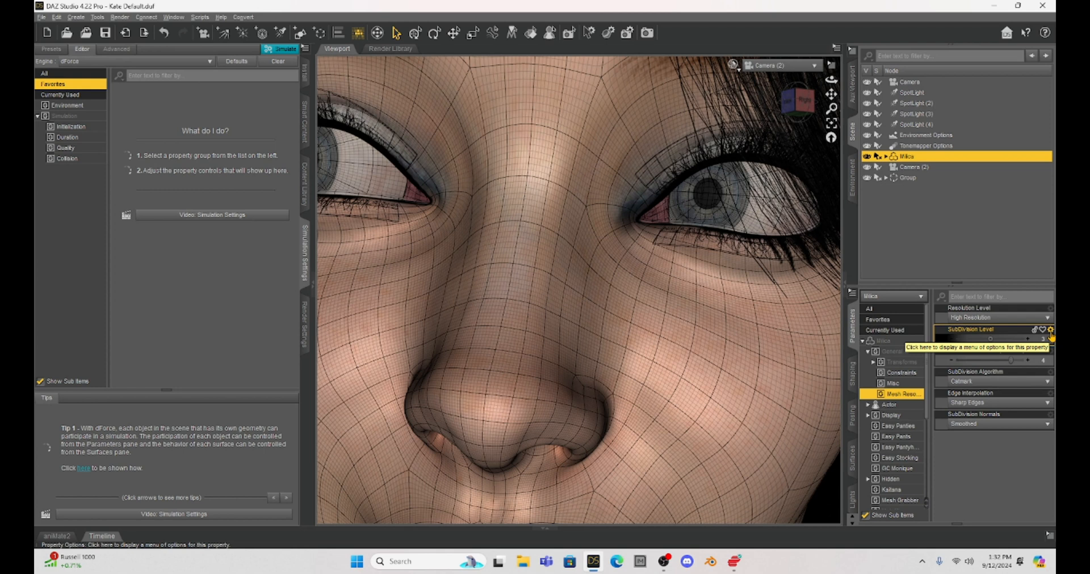
Uncheck Use Limits in the SubDivision Level parameter settings and accept
click(1049, 330)
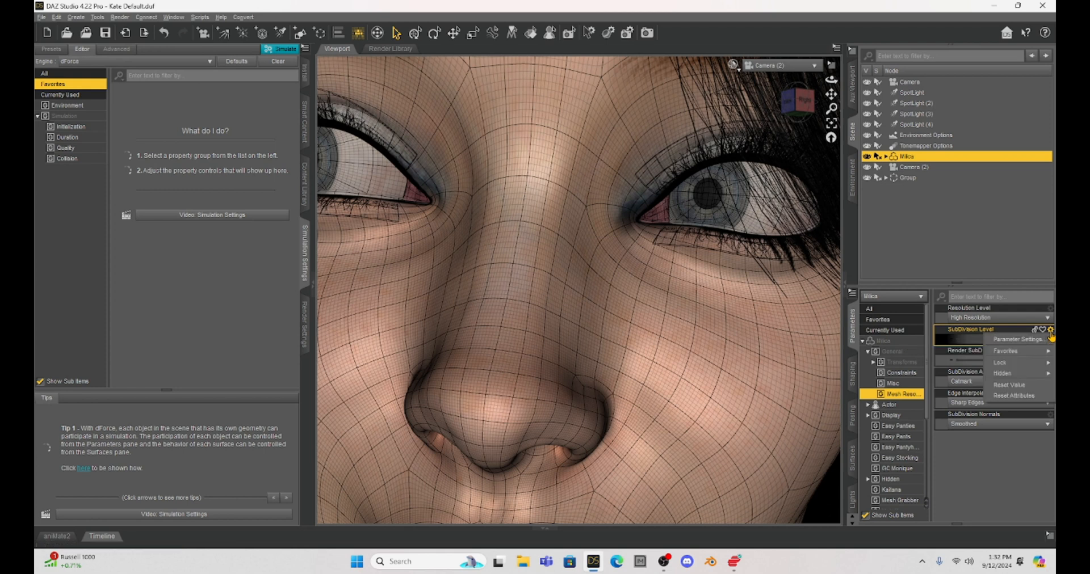
click(1018, 339)
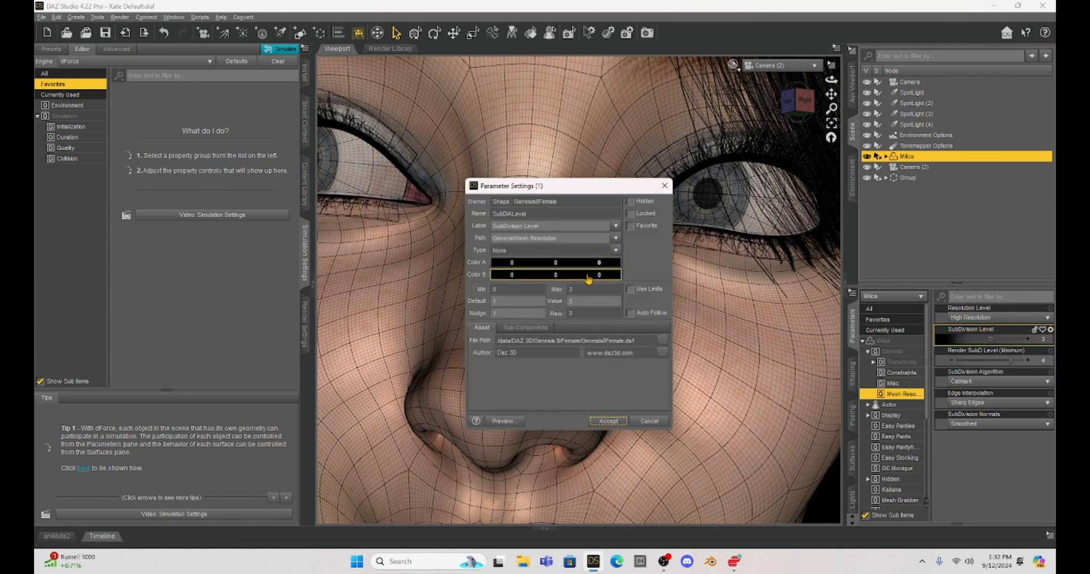
click(630, 288)
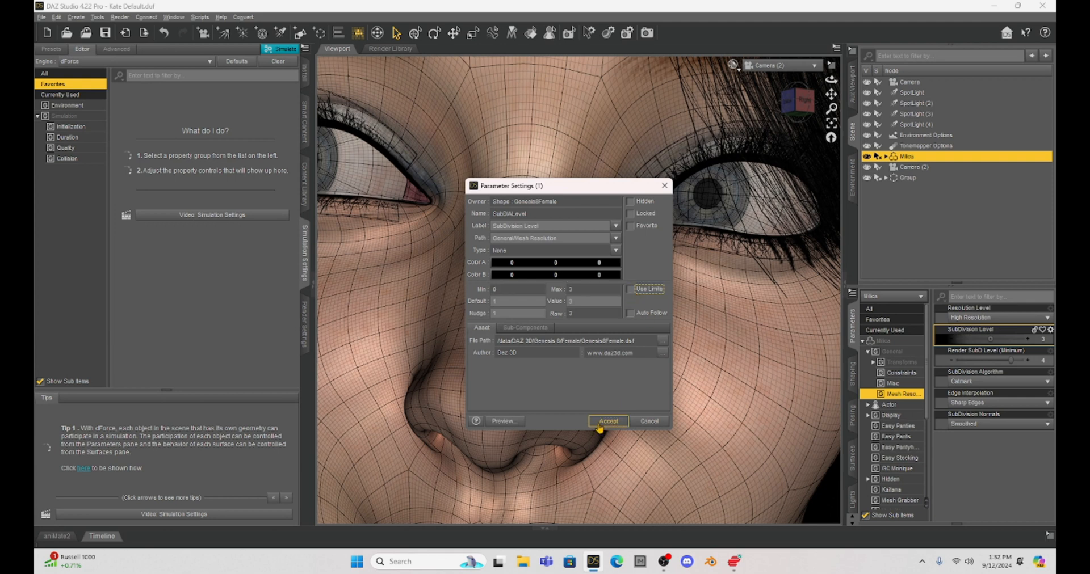
click(606, 421)
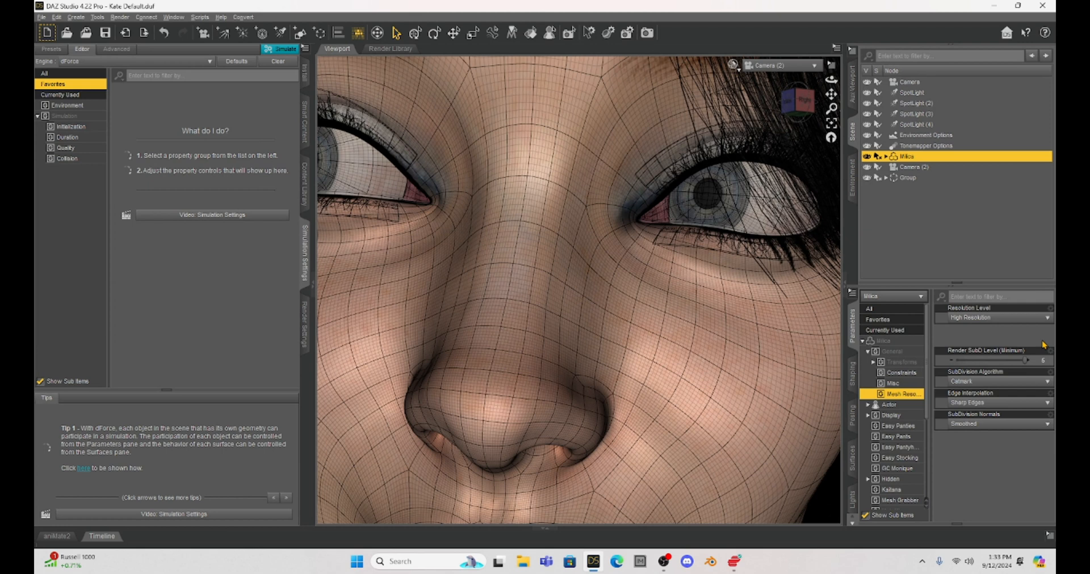
mouse_move(620, 314)
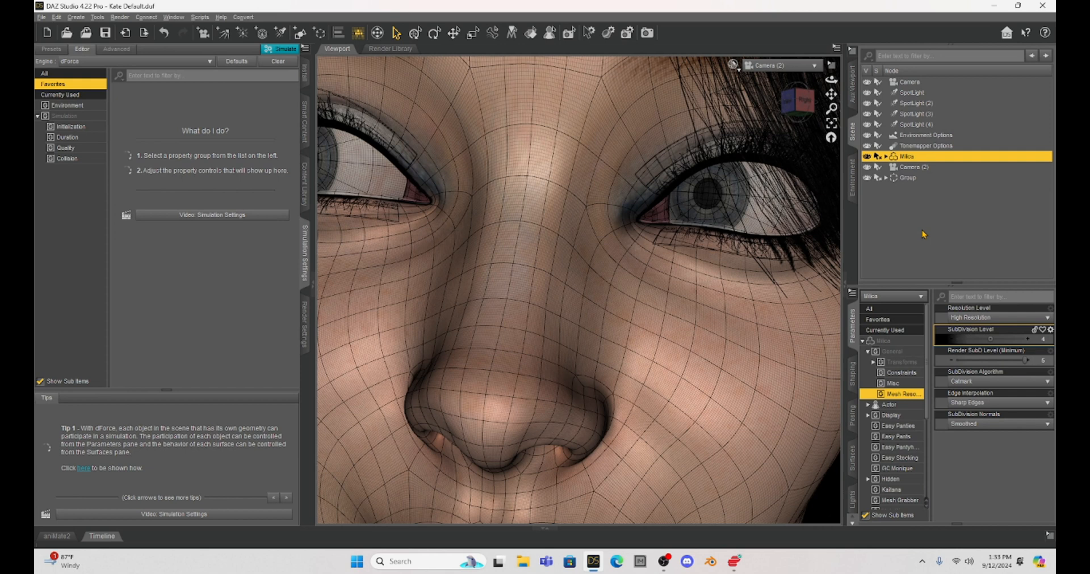
mouse_move(890, 263)
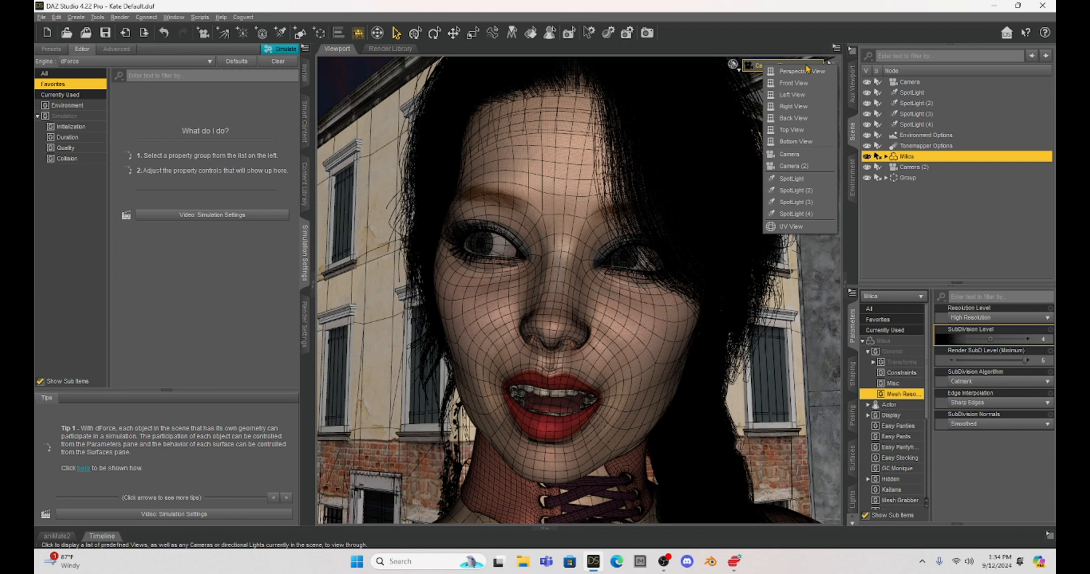
Stay on Camera (2) and switch the viewport draw style to Texture Shaded
click(789, 154)
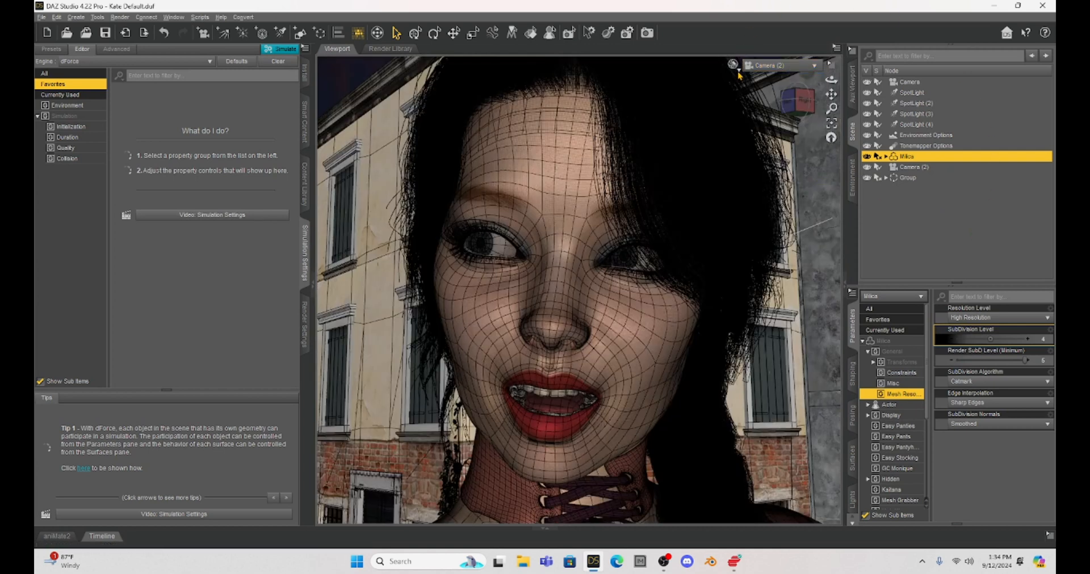
click(702, 65)
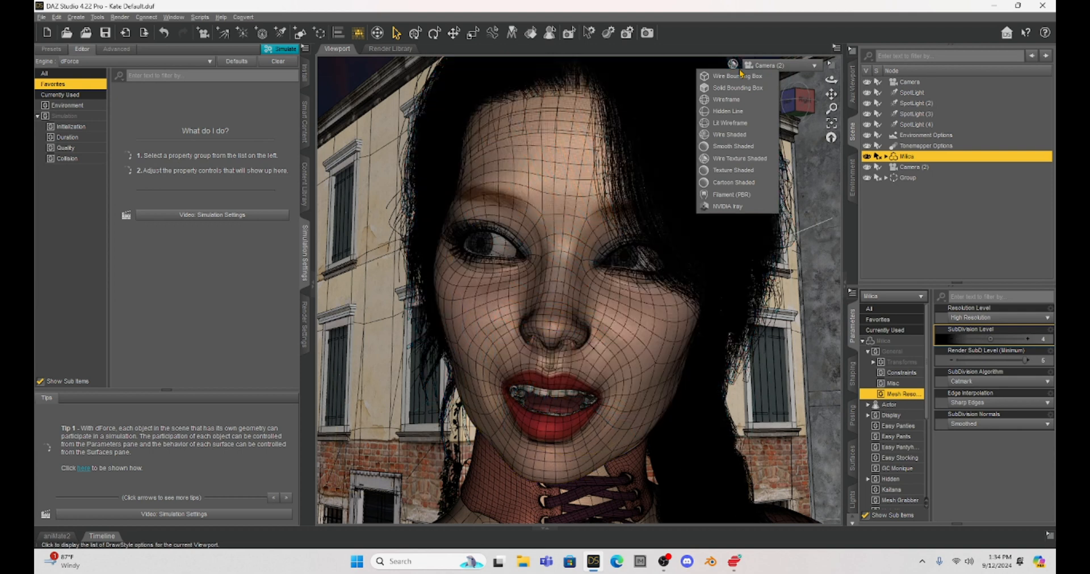
mouse_move(733, 170)
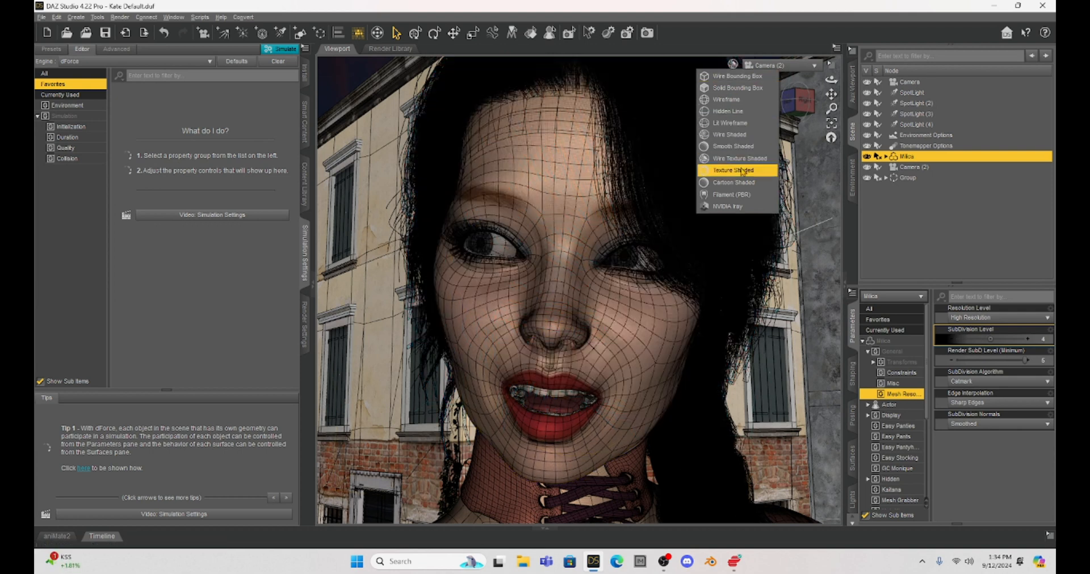
click(729, 170)
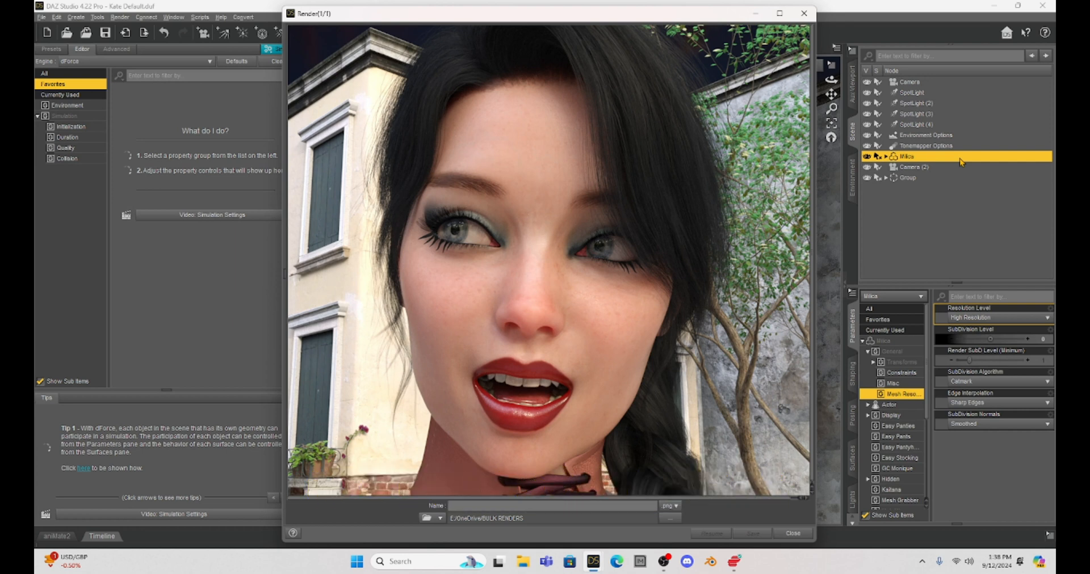
Start naming the finished close-up render in the Render window
click(549, 505)
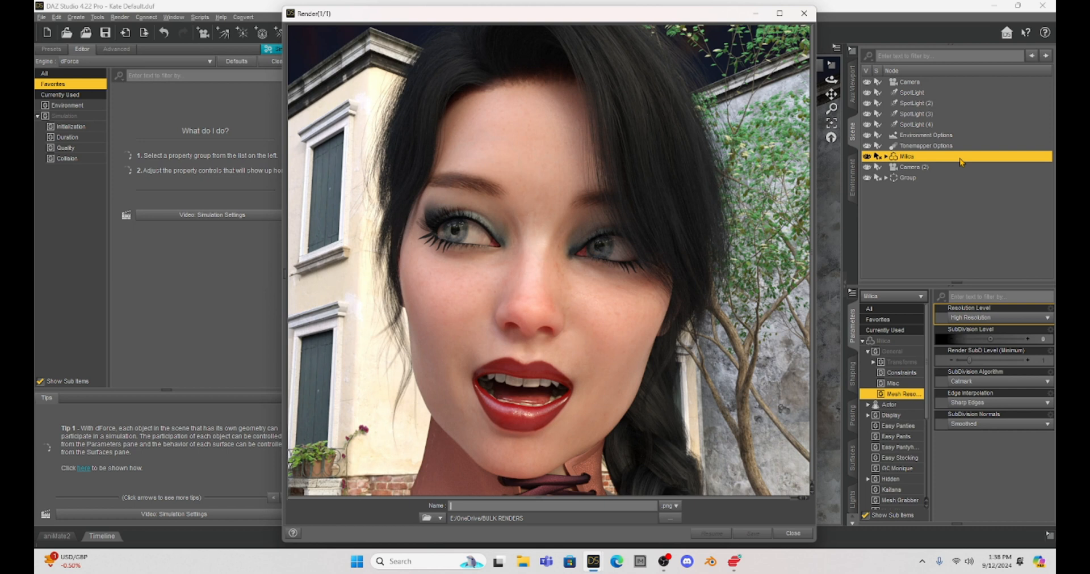
mouse_move(671, 149)
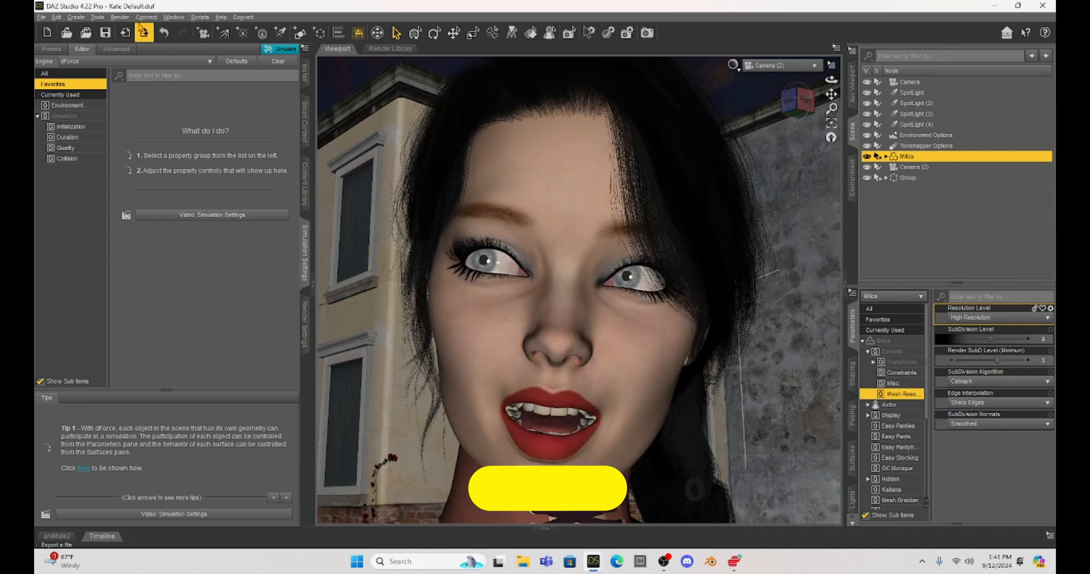
Start a render of the face close-up from the Render menu
click(120, 18)
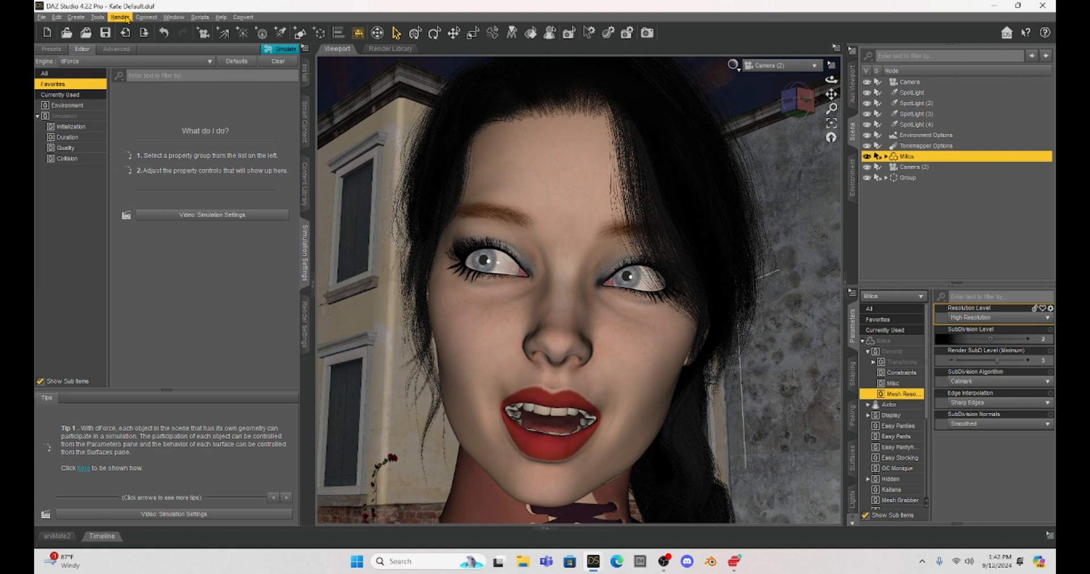
click(119, 17)
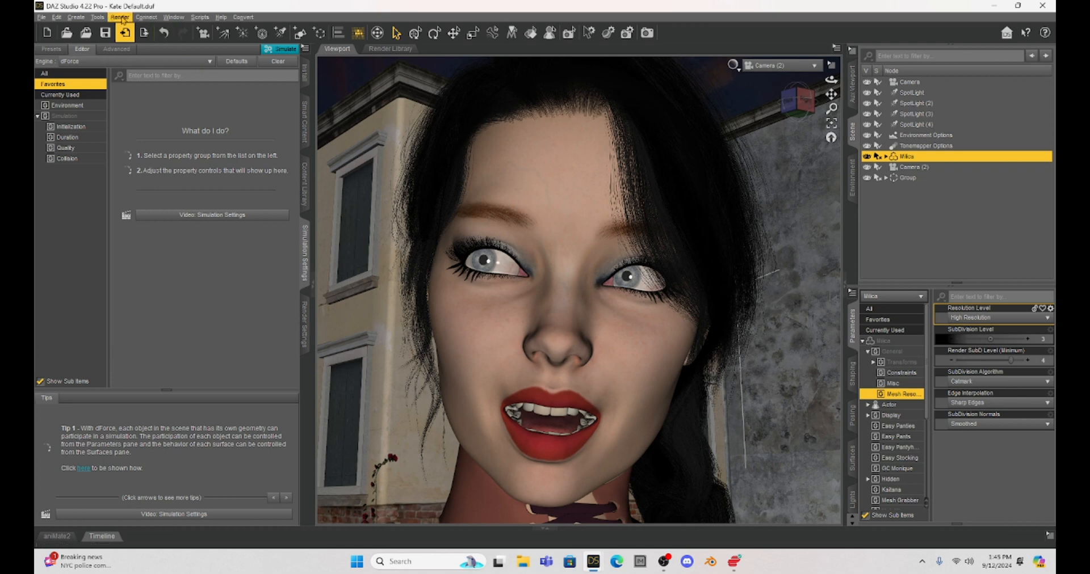
click(118, 18)
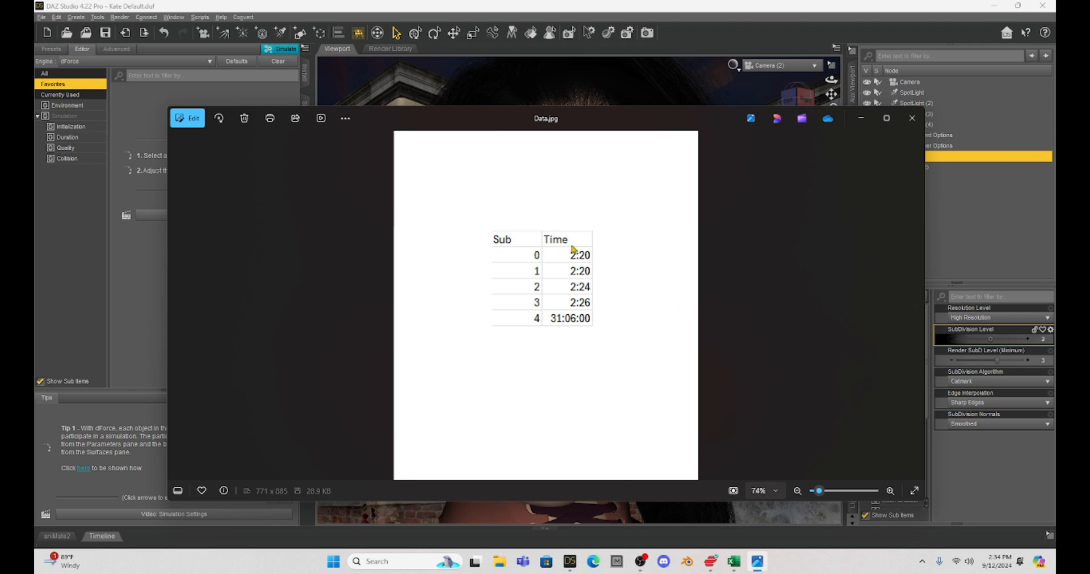
mouse_move(644, 252)
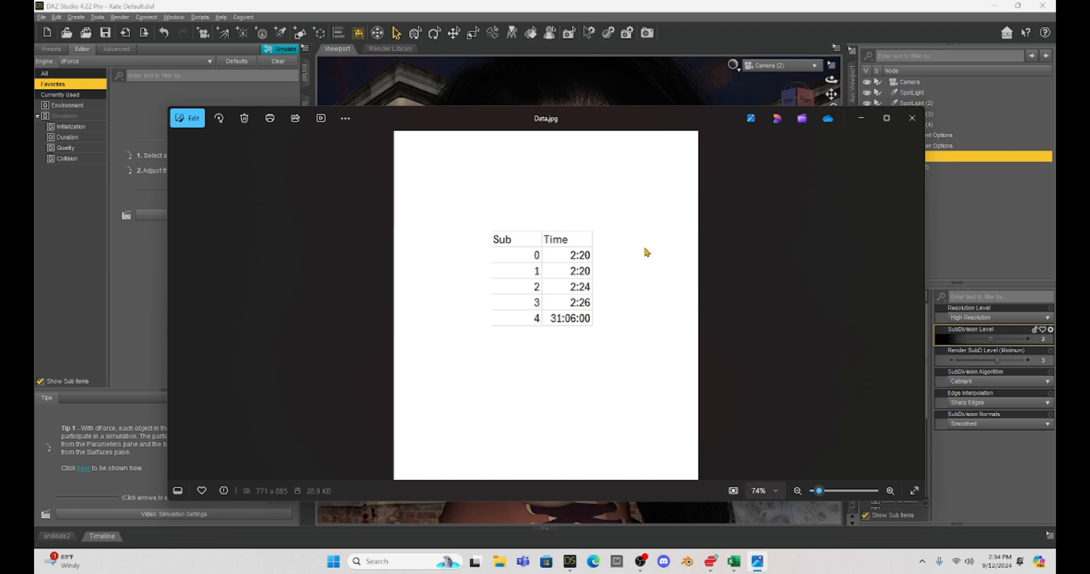
mouse_move(588, 293)
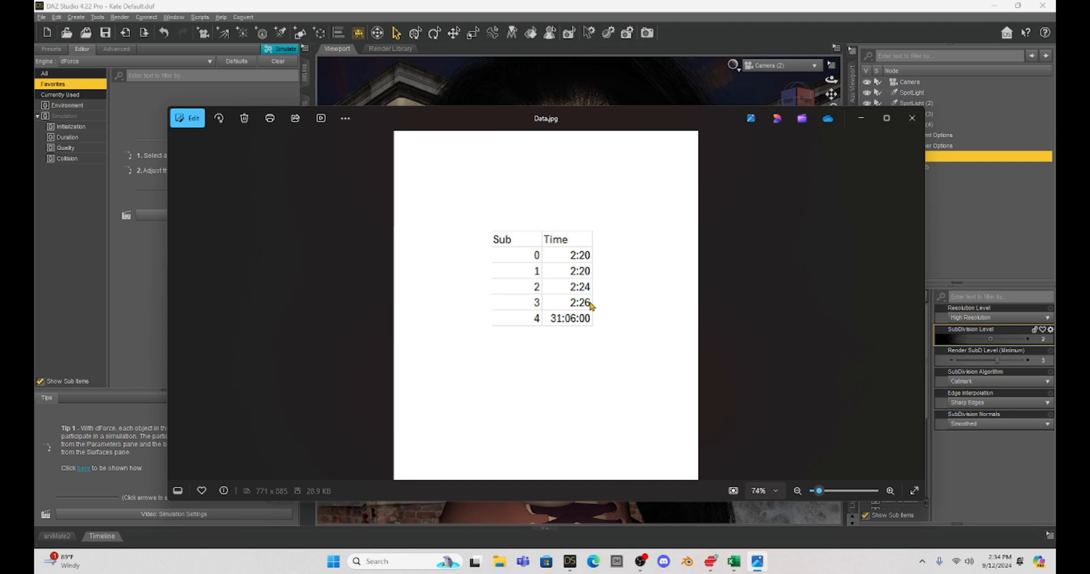
mouse_move(544, 357)
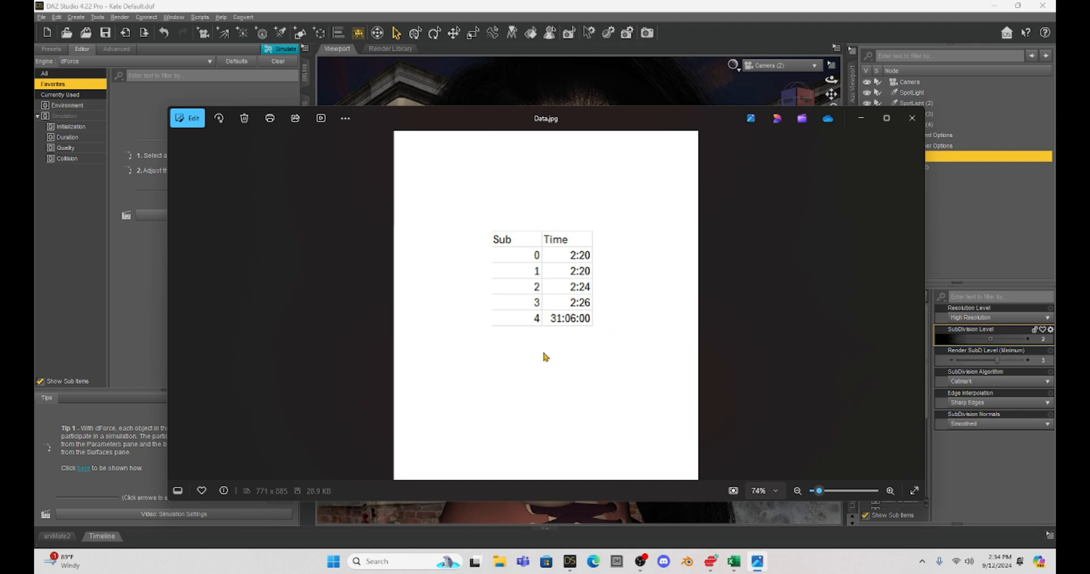
mouse_move(545, 311)
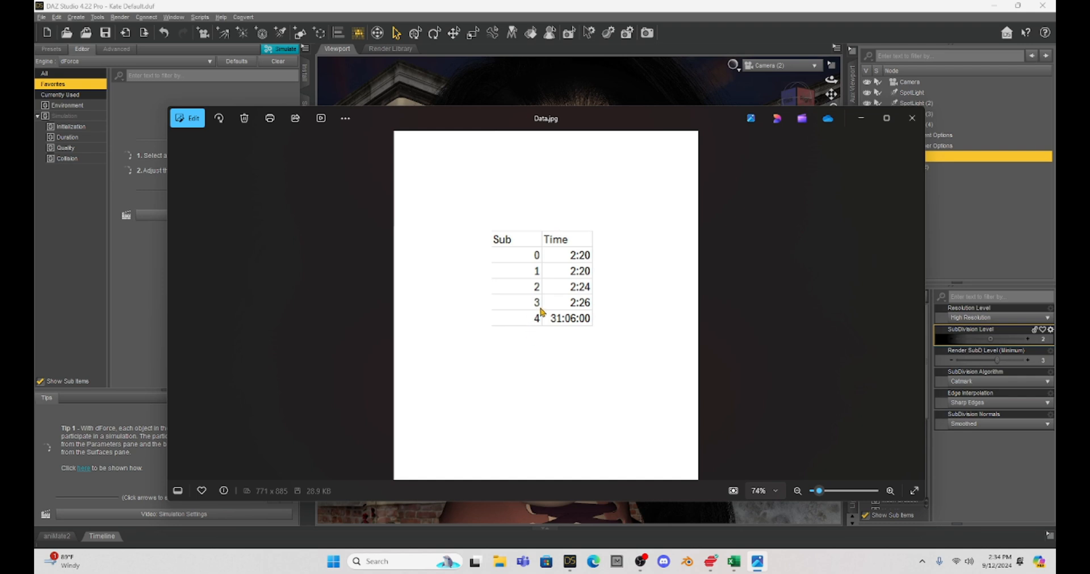
mouse_move(532, 338)
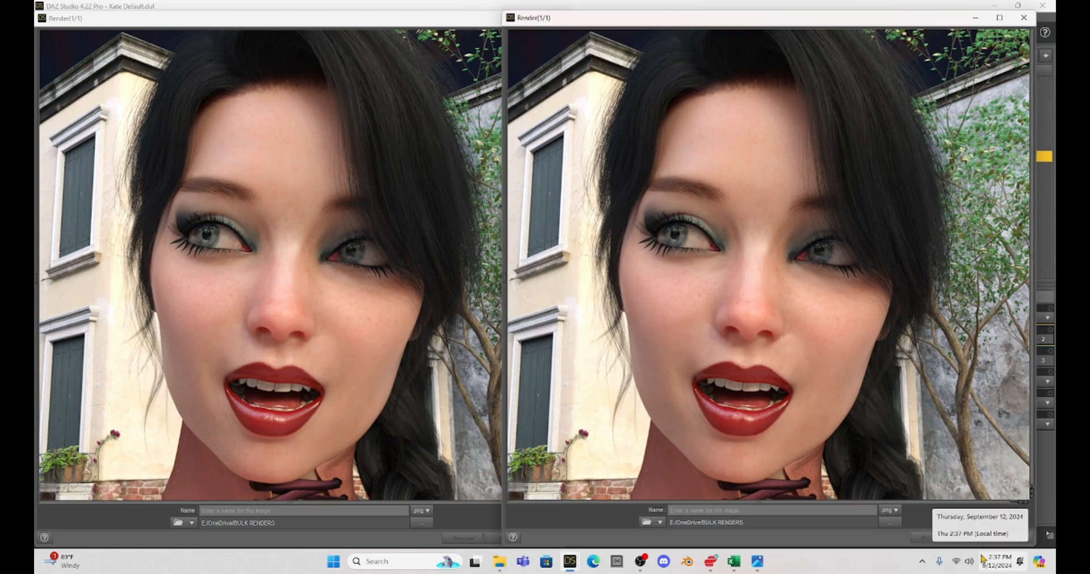
mouse_move(774, 273)
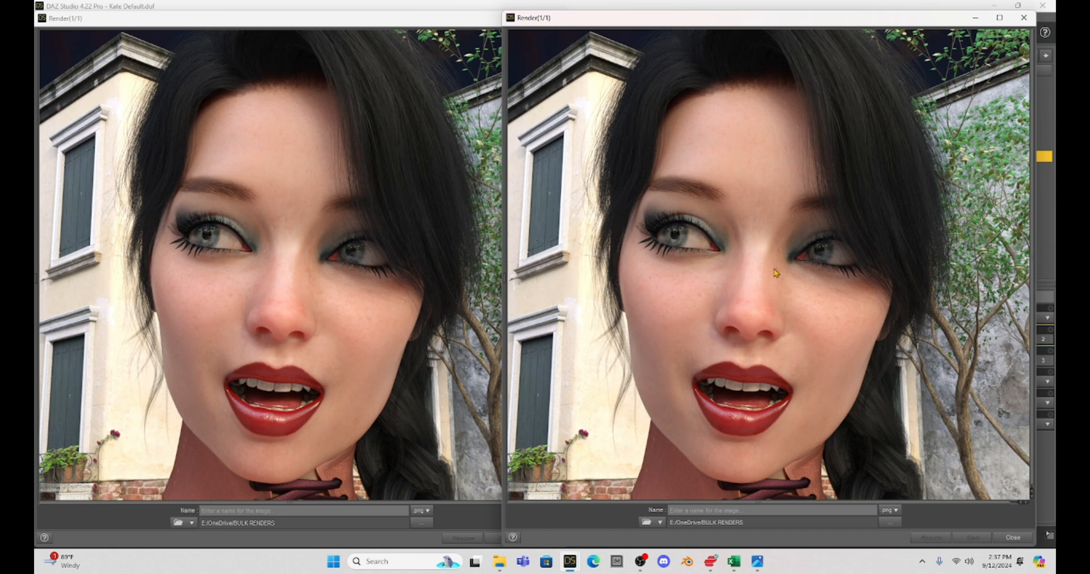
mouse_move(811, 400)
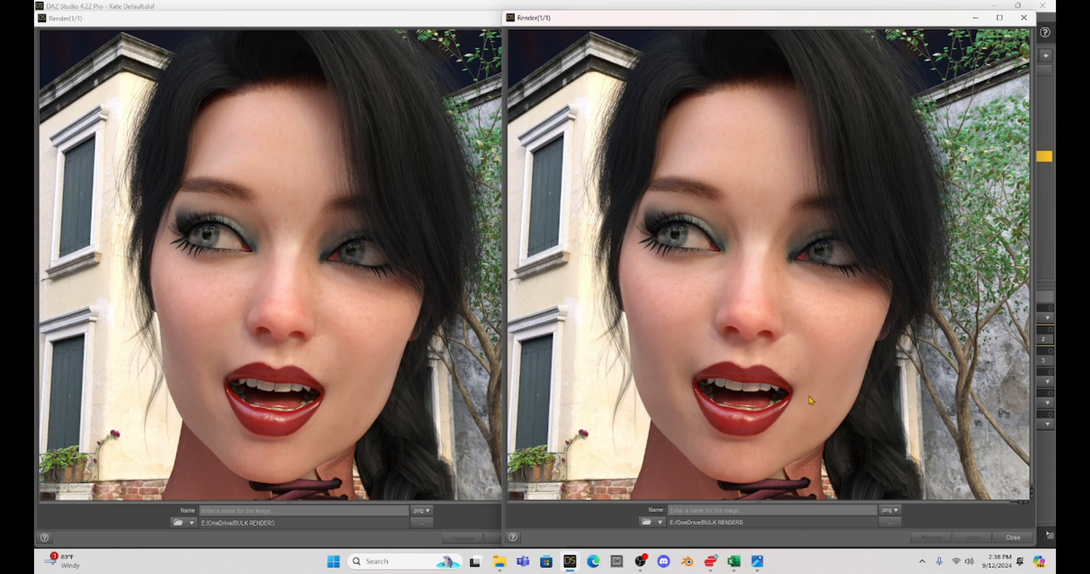
mouse_move(824, 343)
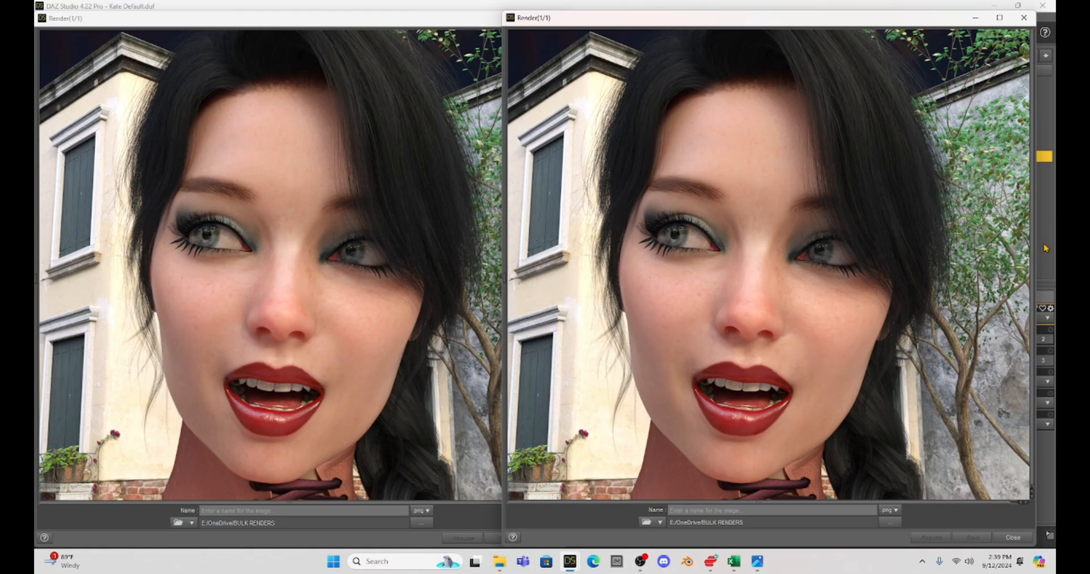
mouse_move(992, 72)
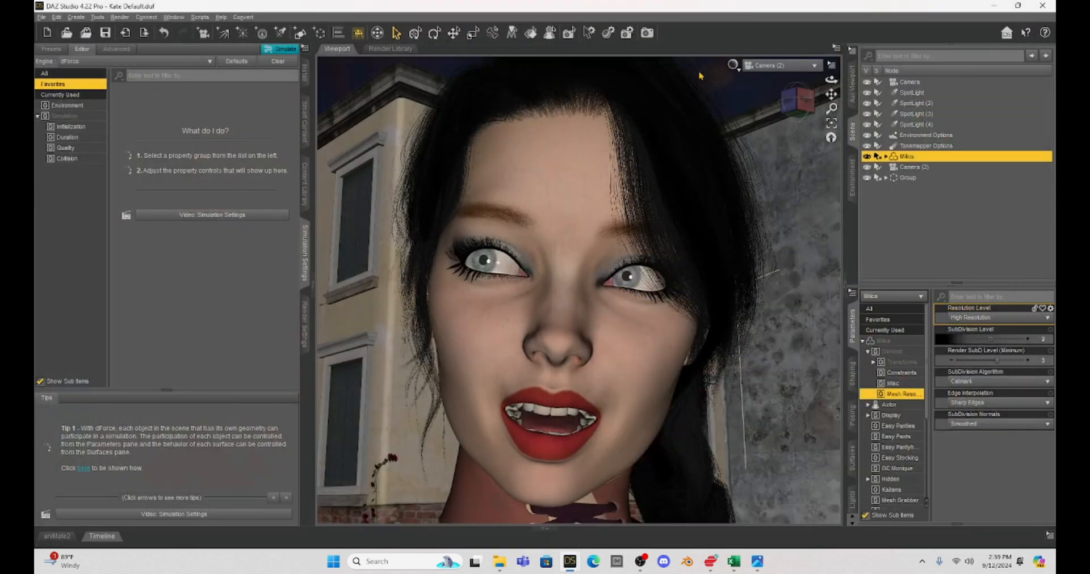
Switch the viewport from Camera (2) to the full-body Camera
click(809, 64)
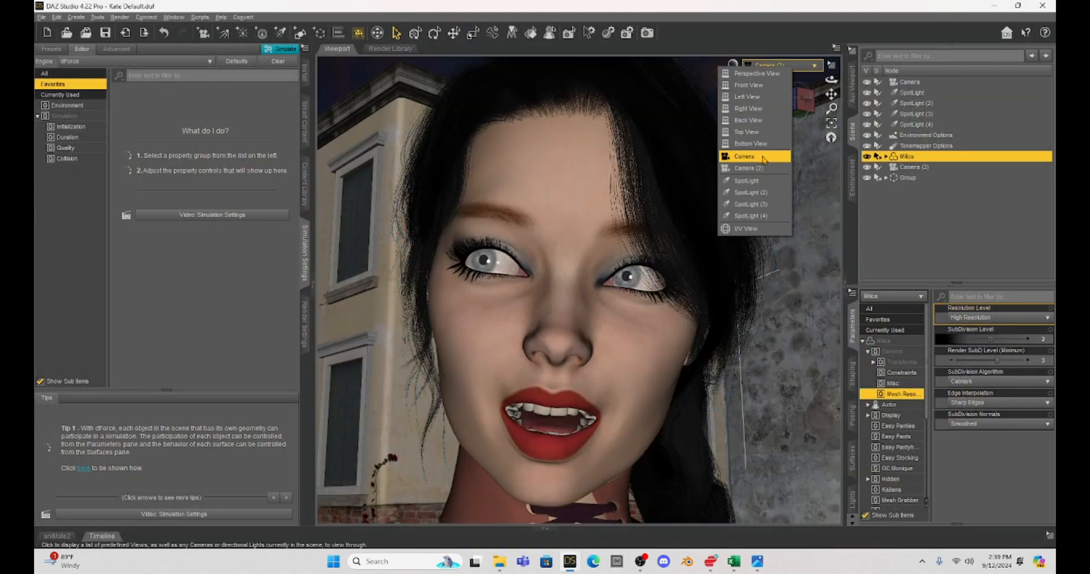
click(742, 155)
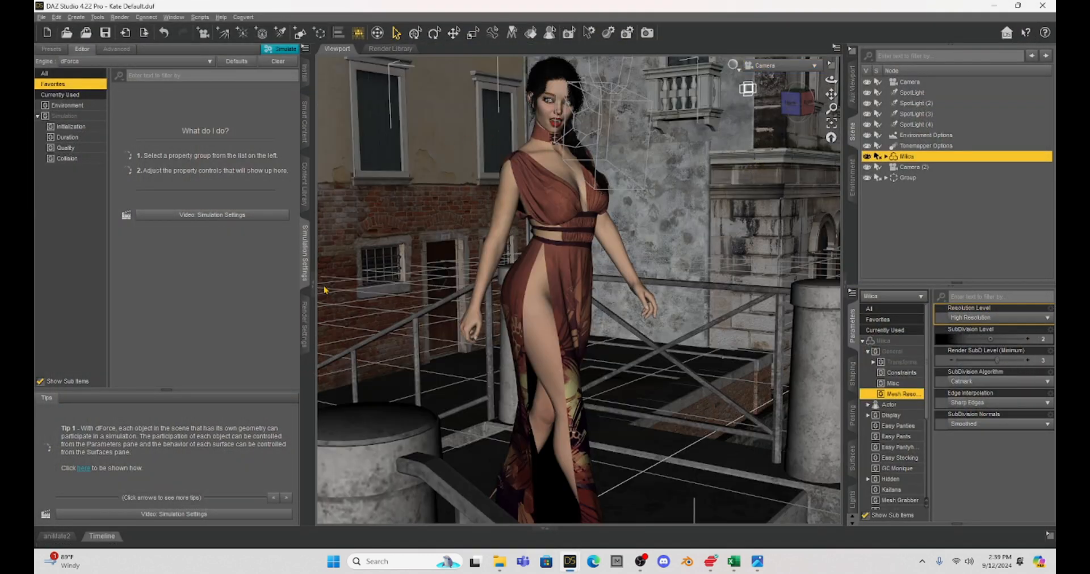